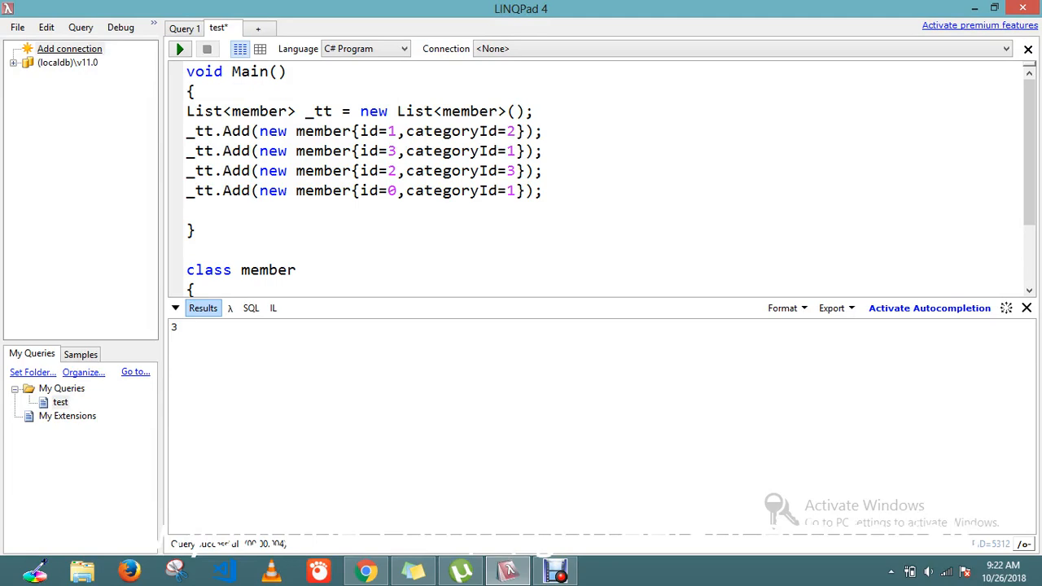
Review and select the existing code in Main before adding the new statement.
click(225, 210)
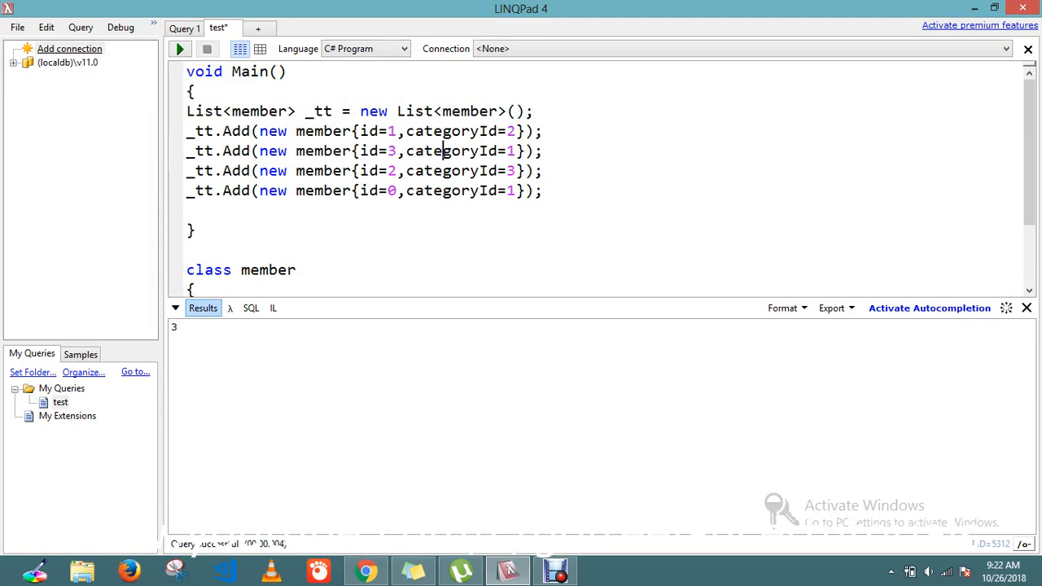
double_click(368, 150)
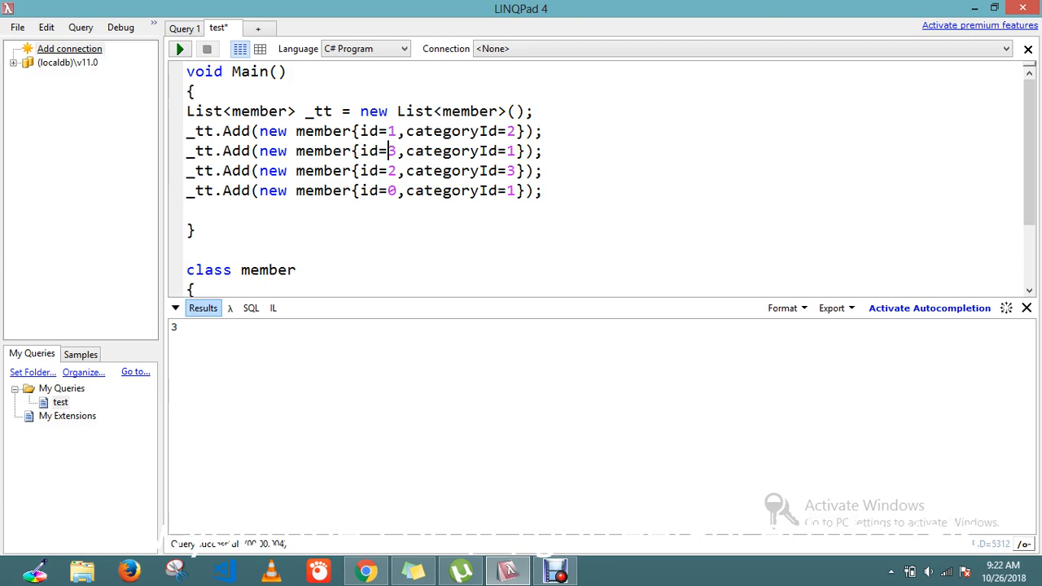
drag(186, 150, 352, 172)
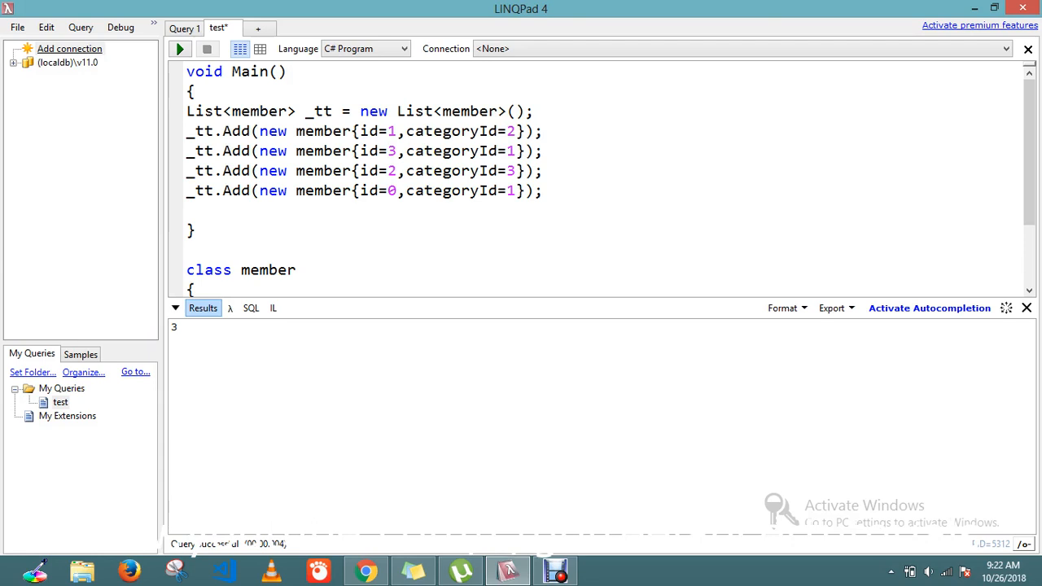
click(371, 150)
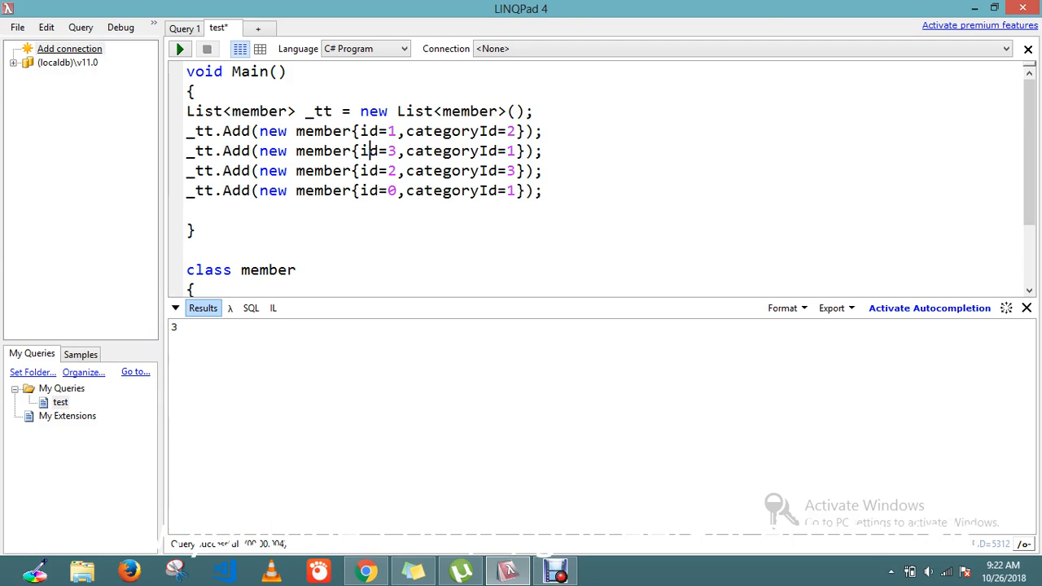
double_click(368, 150)
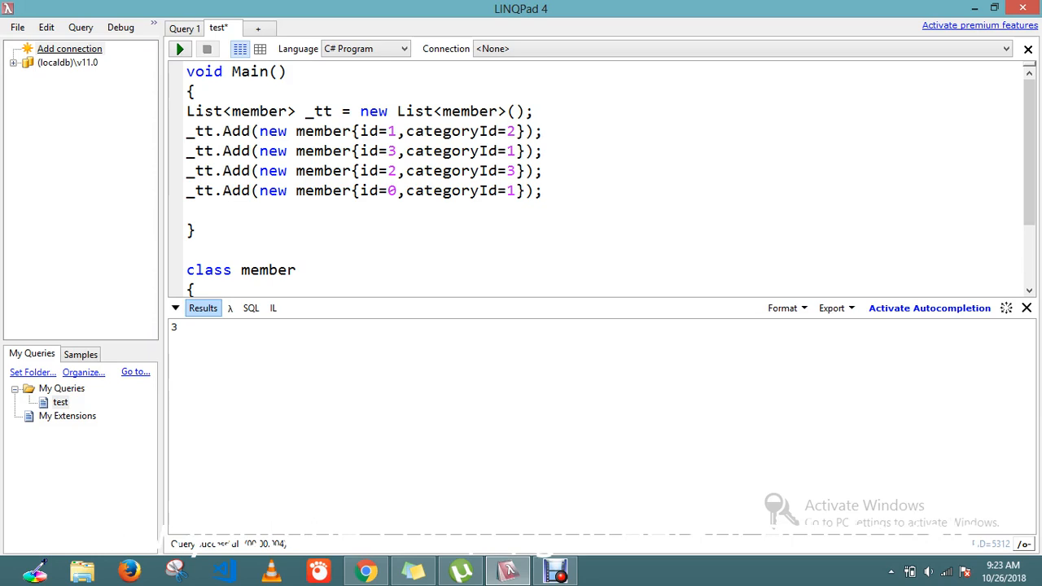
Append the statement _tt.FindIndex(u=>u.id==0).Dump(); at the end of Main and run it.
click(223, 210)
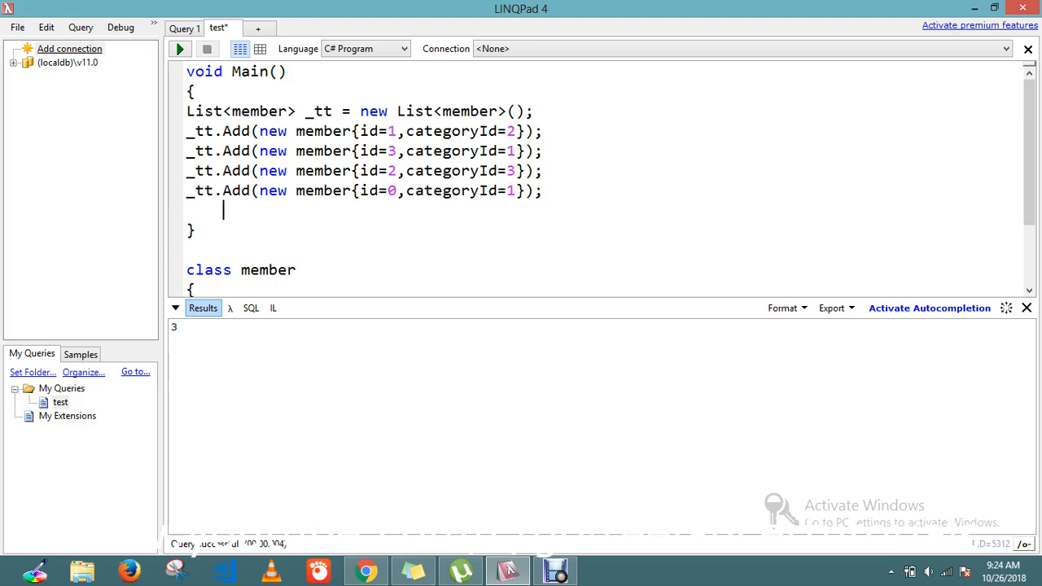
text(_tt)
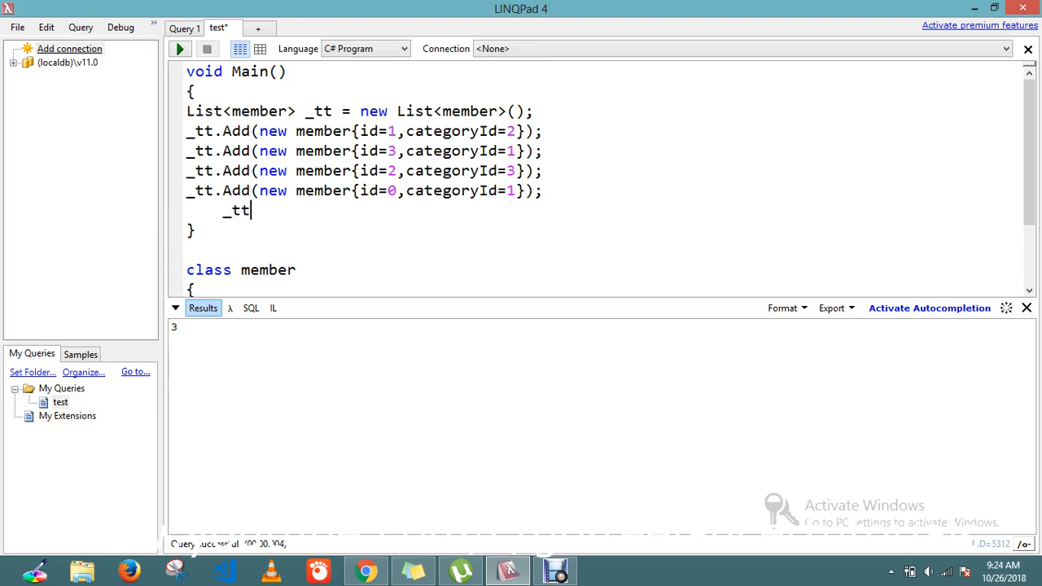
text(.)
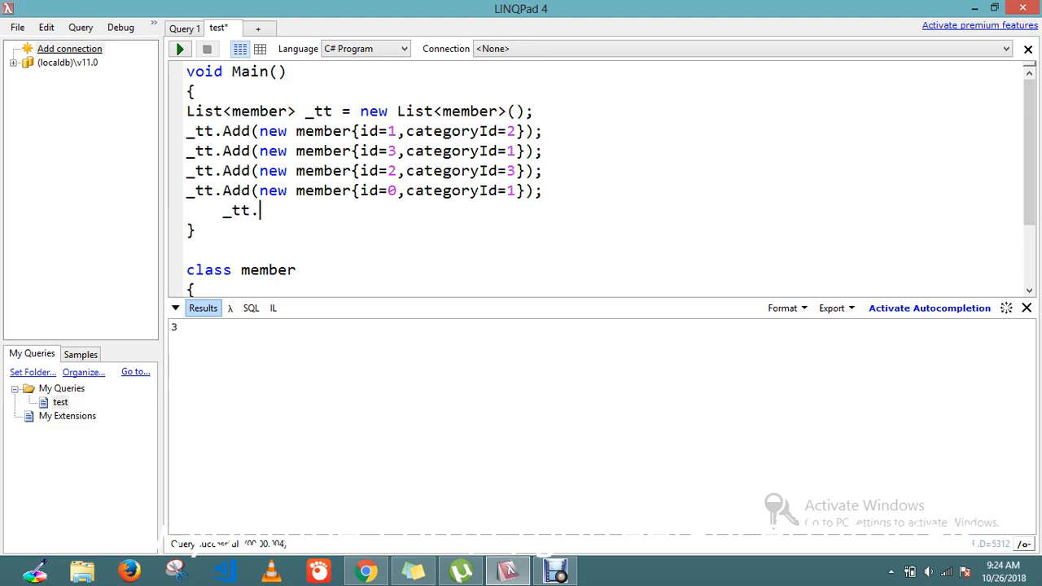
text(Fin)
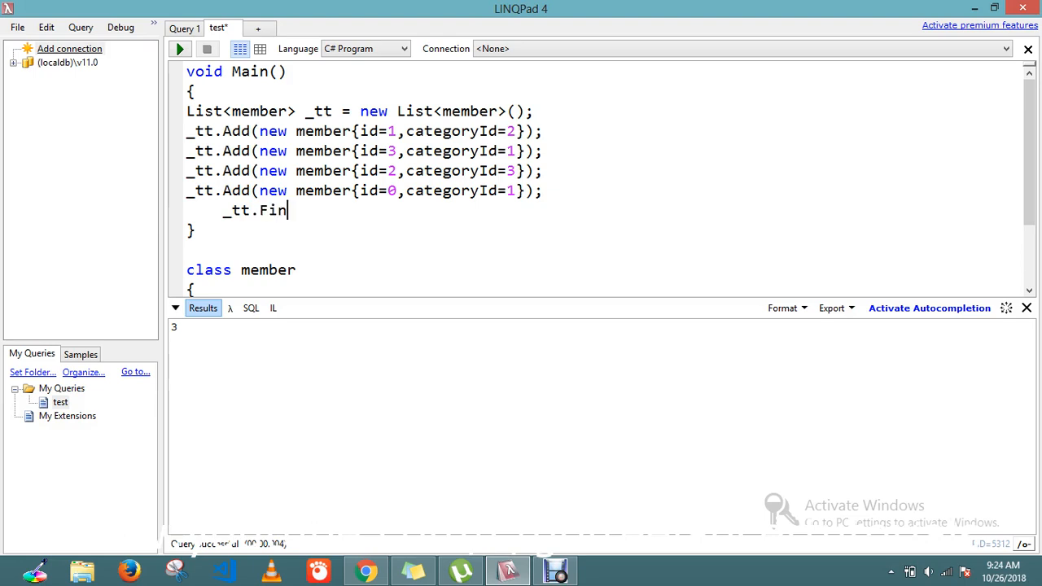
text(d)
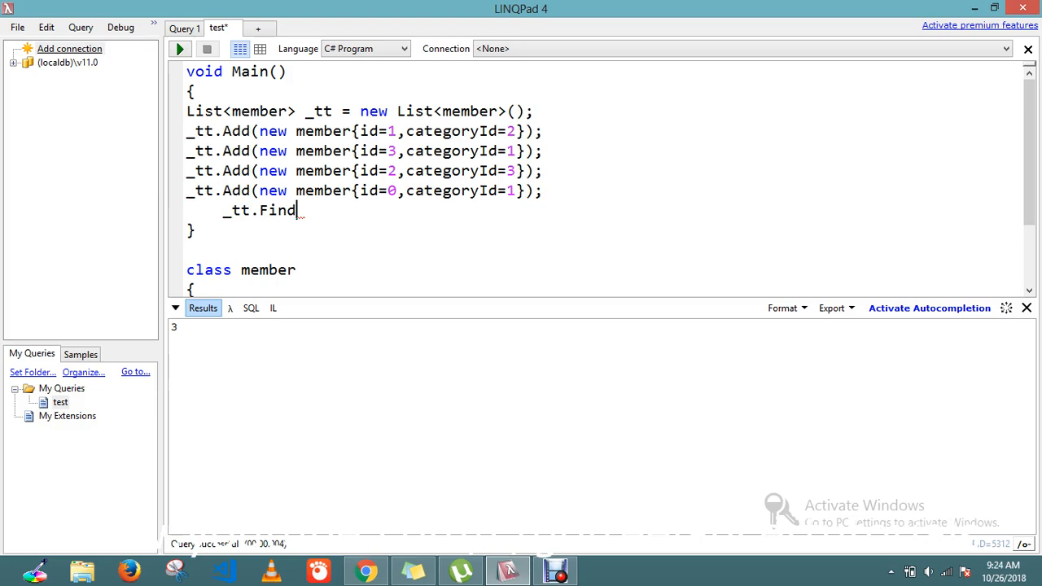
text(I)
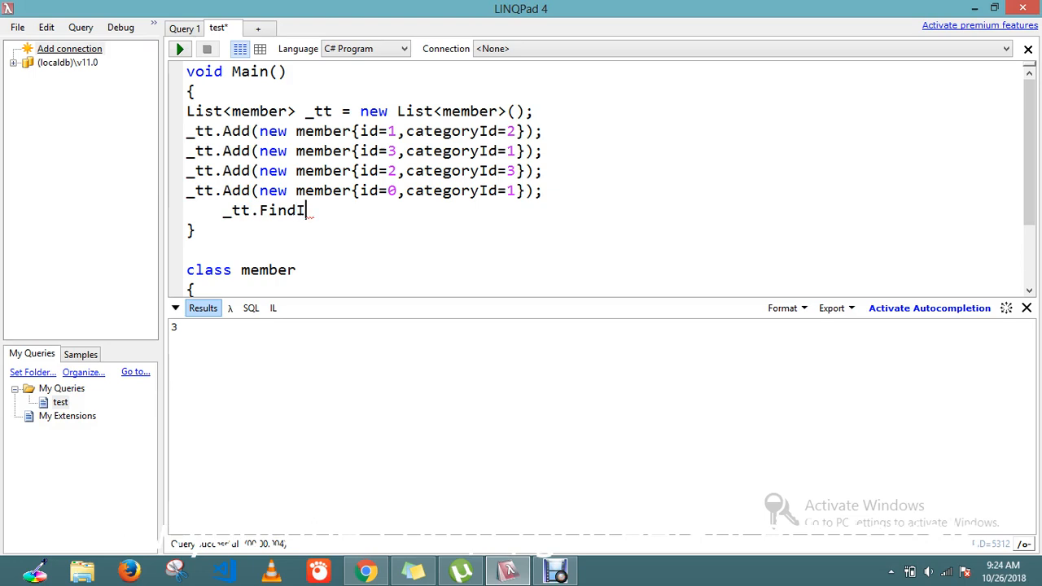
text(nd)
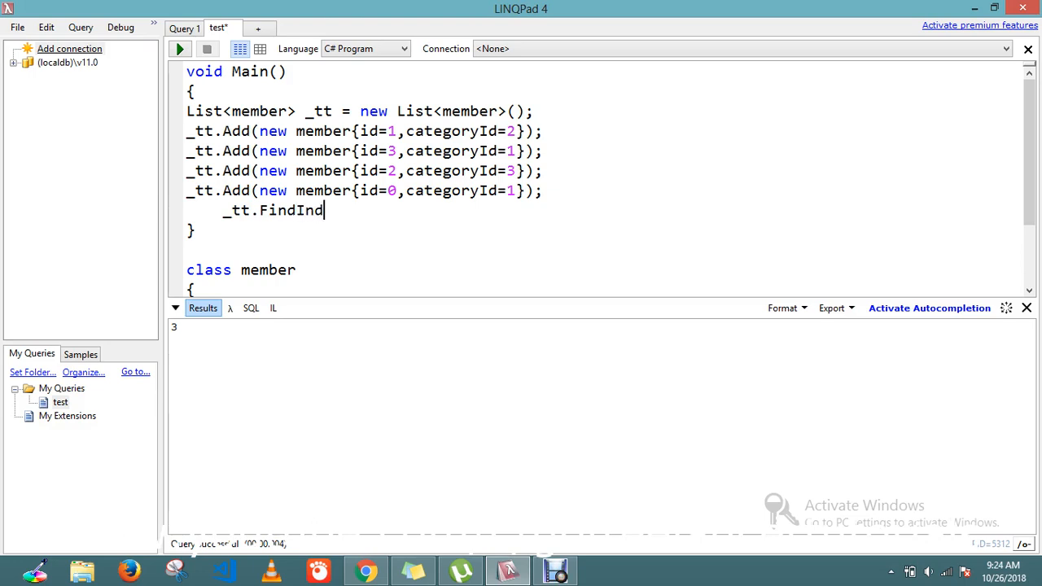
text(ex)
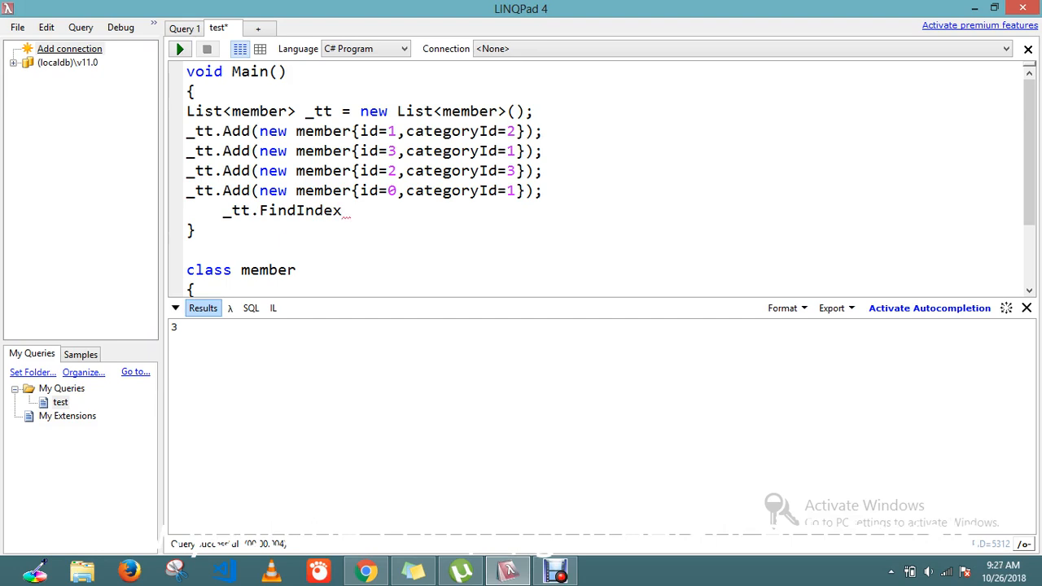
text(())
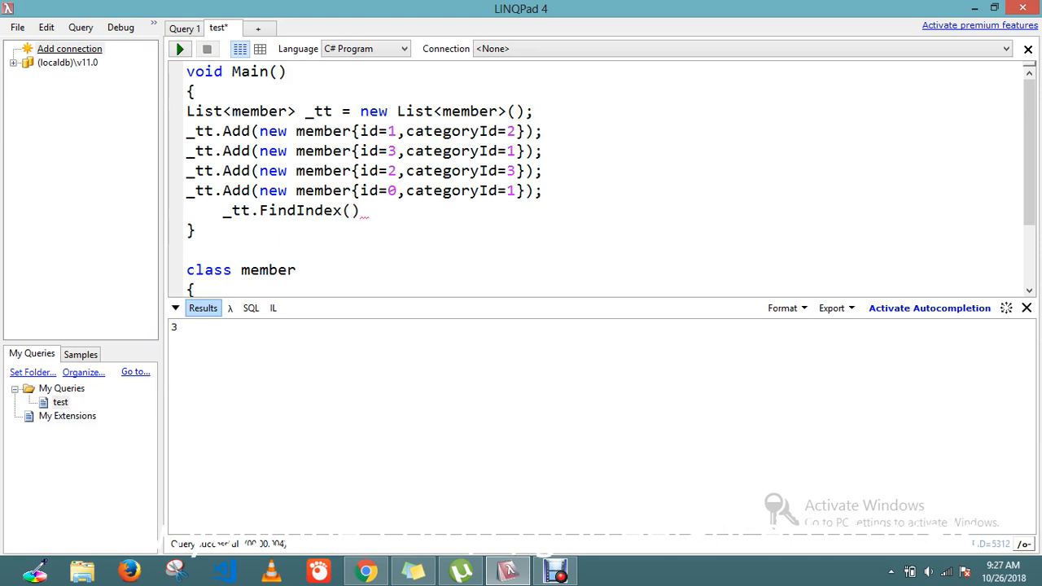
text(u)
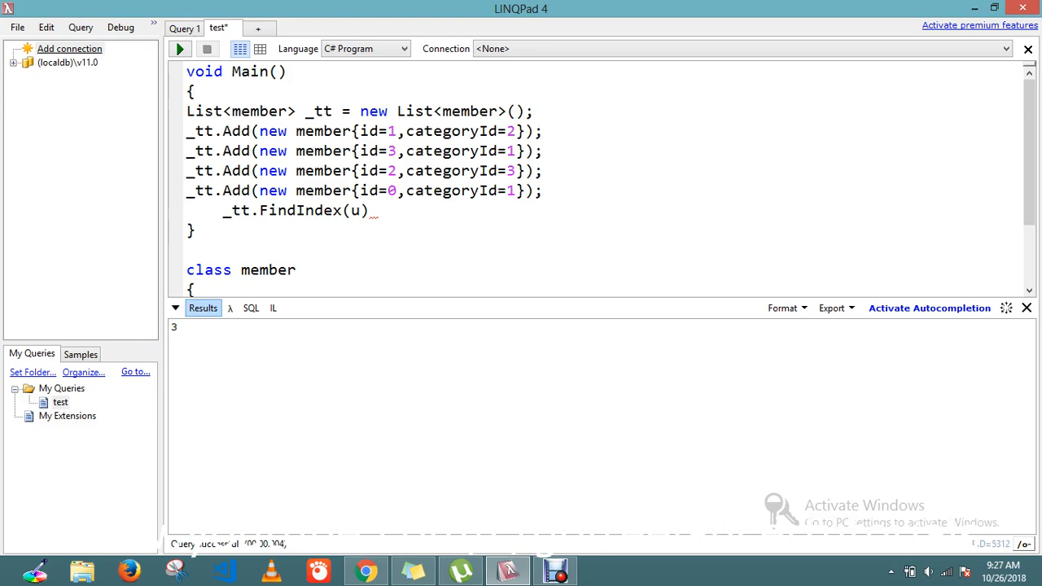
text(=>u)
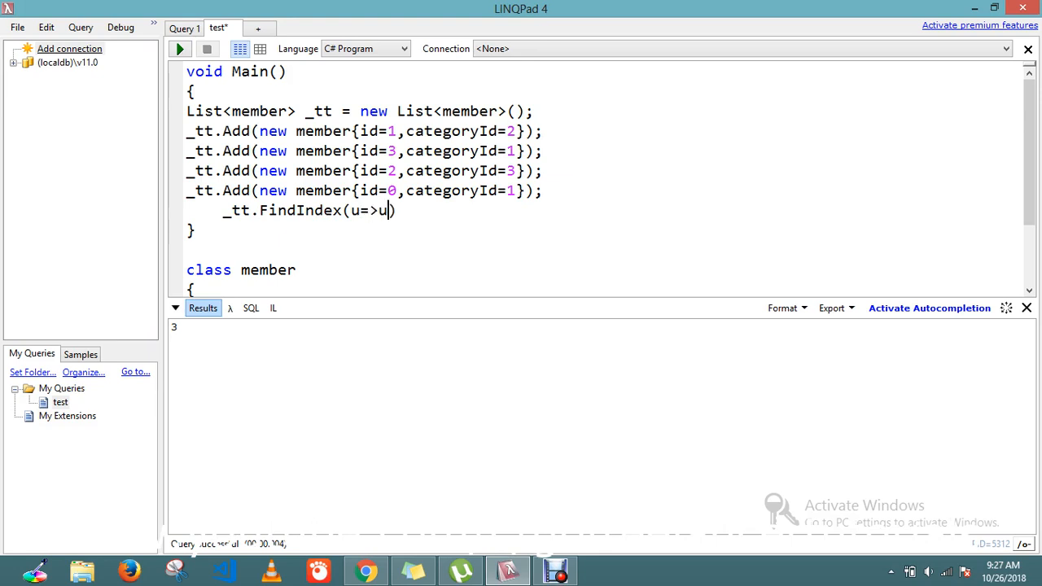
text(.)
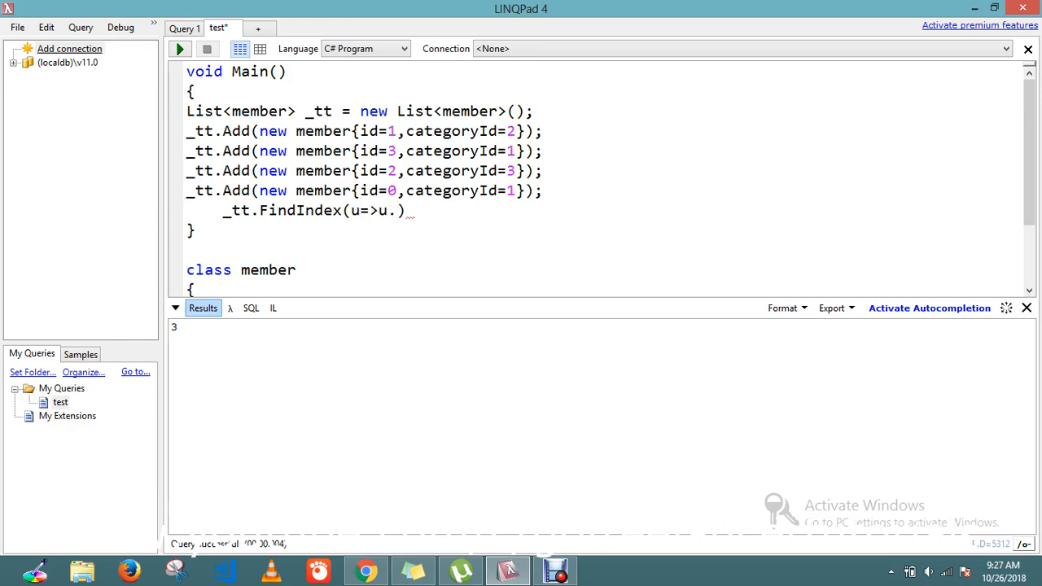
text(id=)
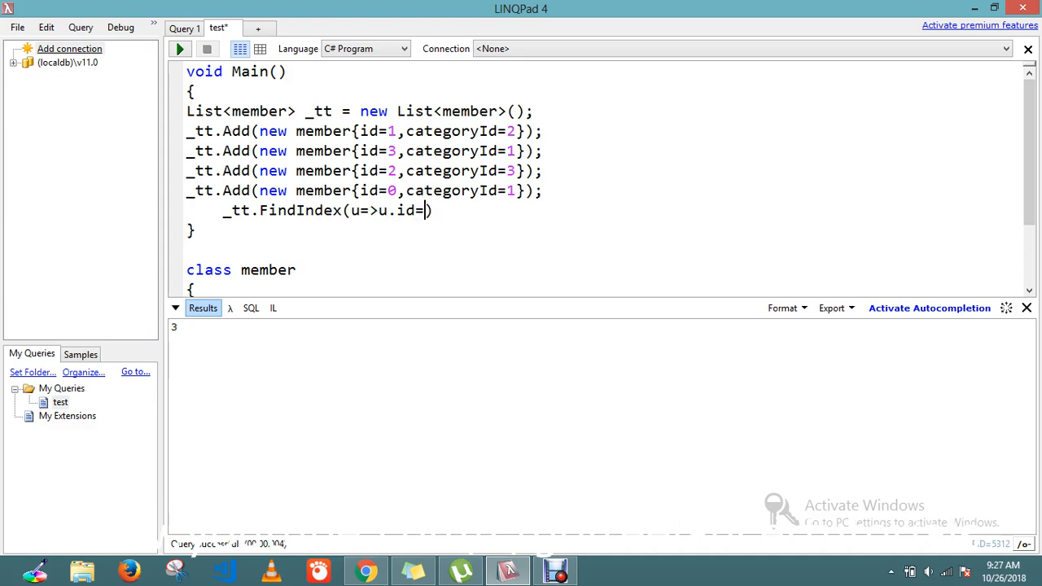
text(=)
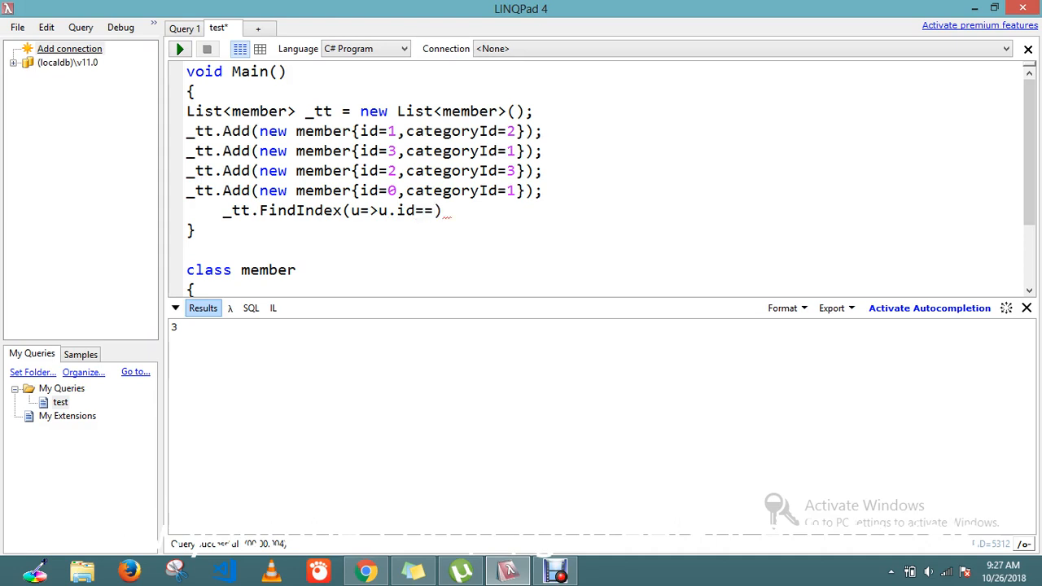
text(0)
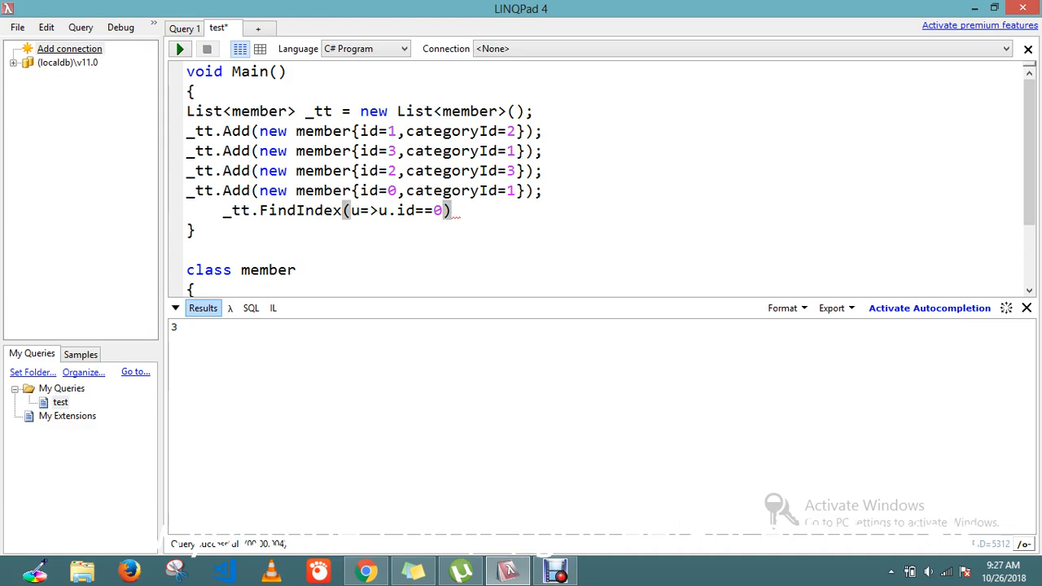
text(.)
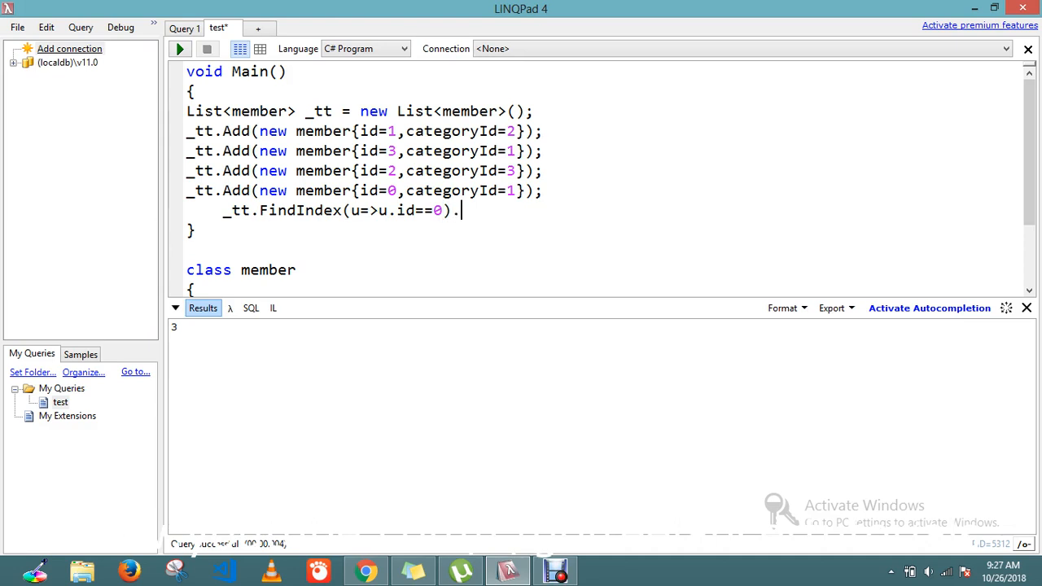
text(Dum)
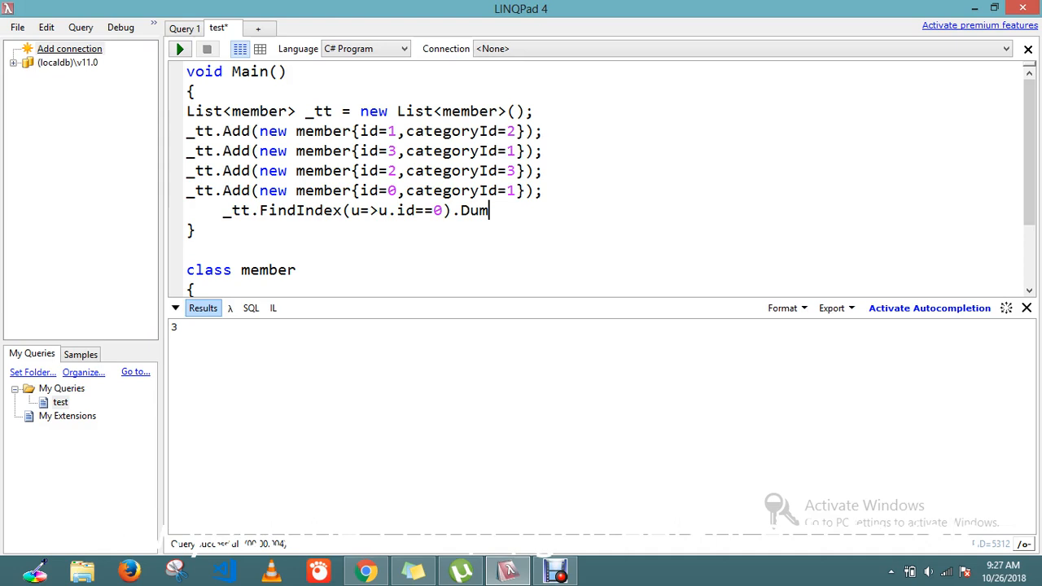
text(p())
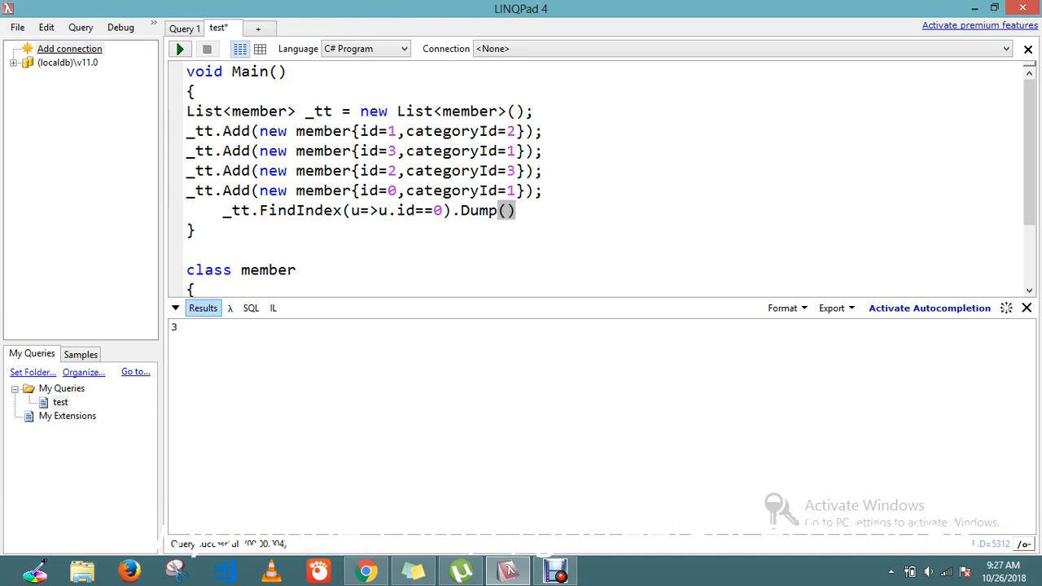
text(;)
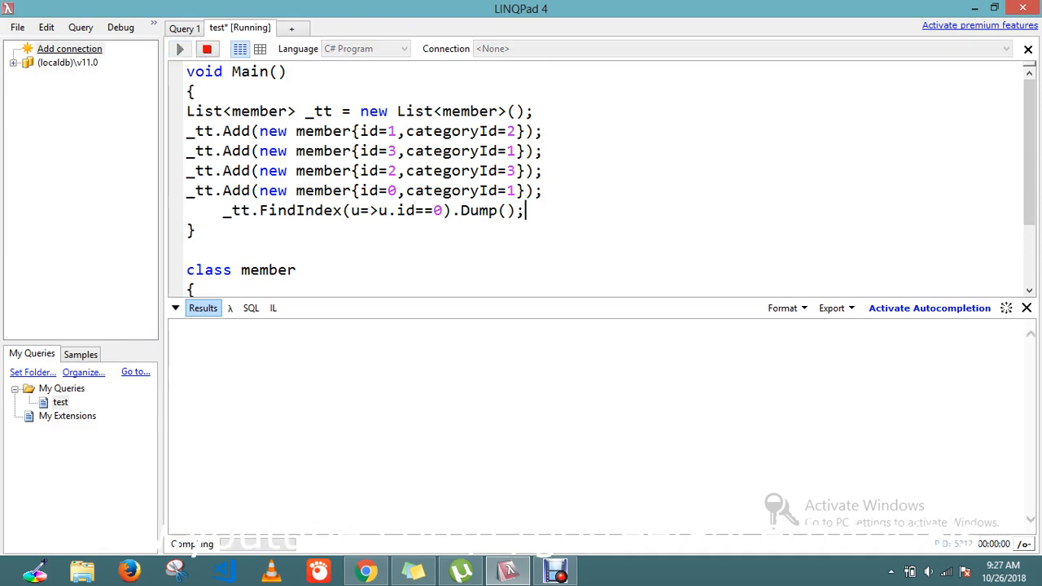
Change the FindIndex condition from u.id==0 to u.id==2.
click(180, 49)
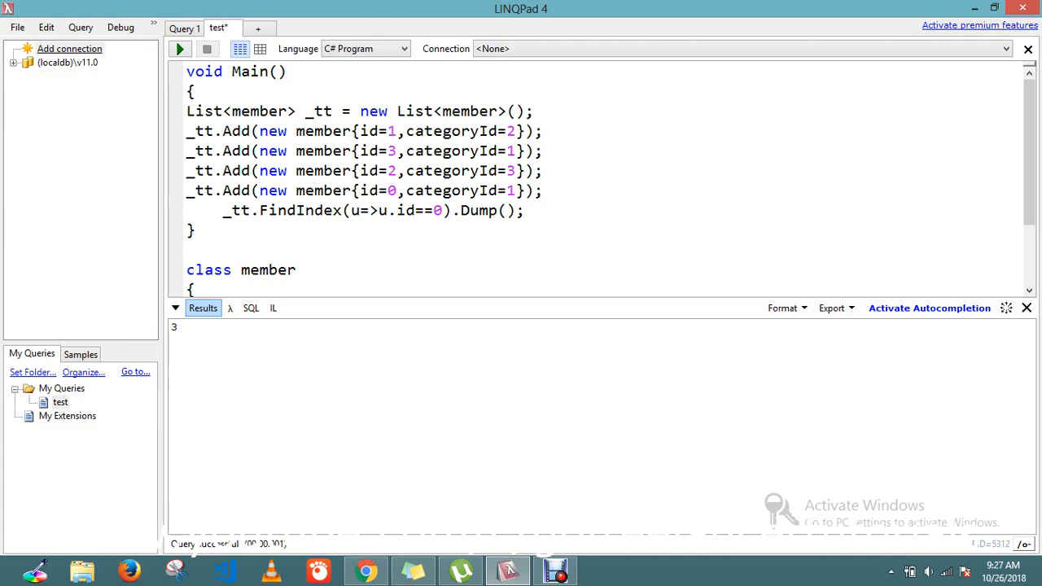
text(2)
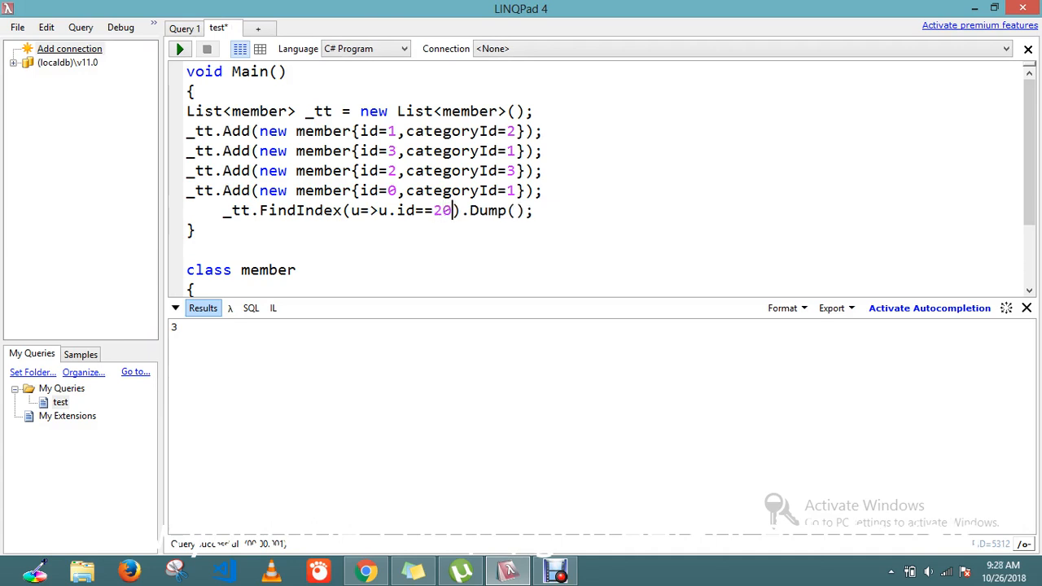
key(Backspace)
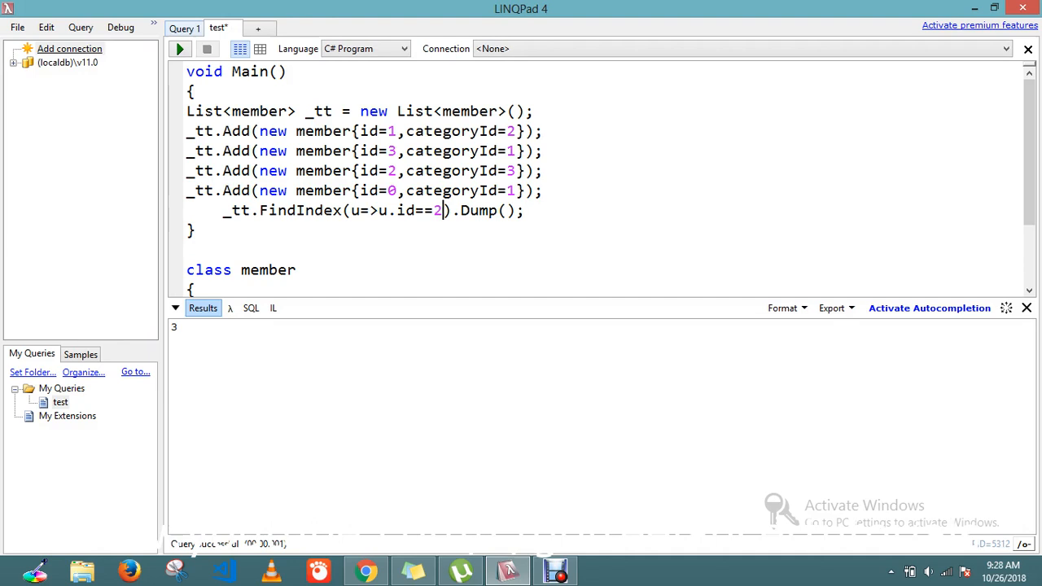